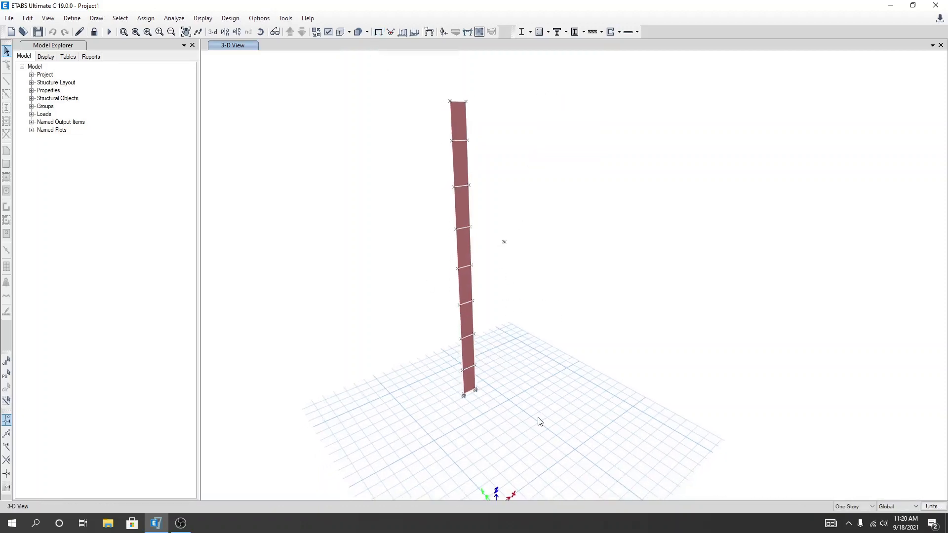
mouse_move(525, 417)
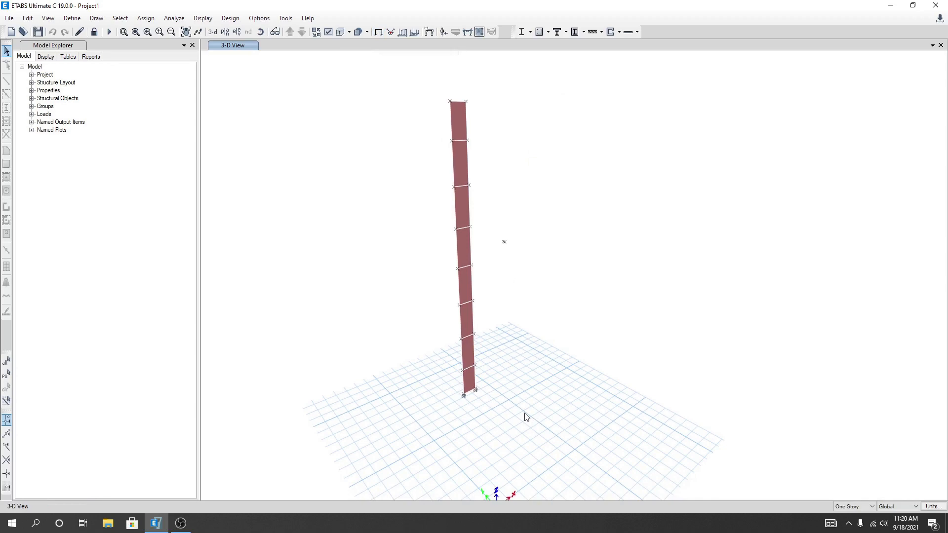
mouse_move(454, 92)
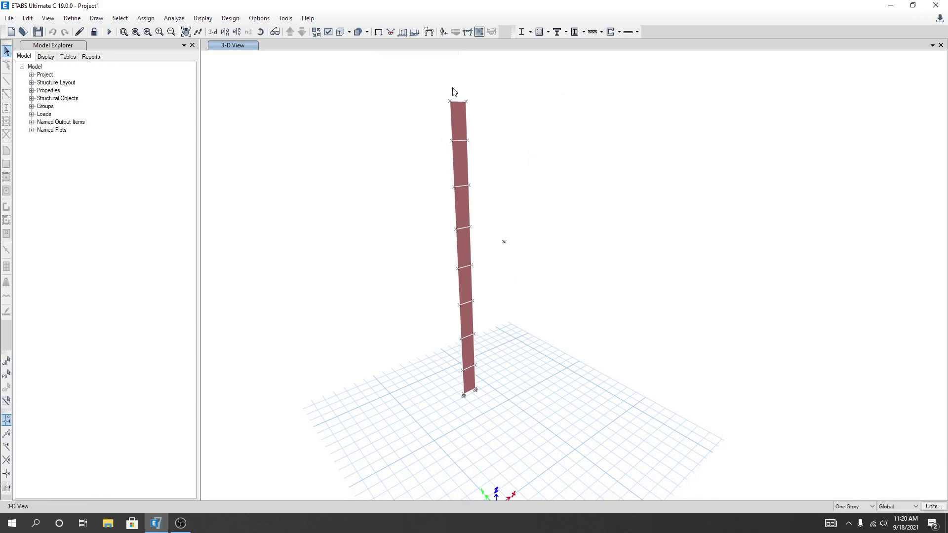
Select all eight shells and eighteen joints of the wall pier.
left_click(464, 242)
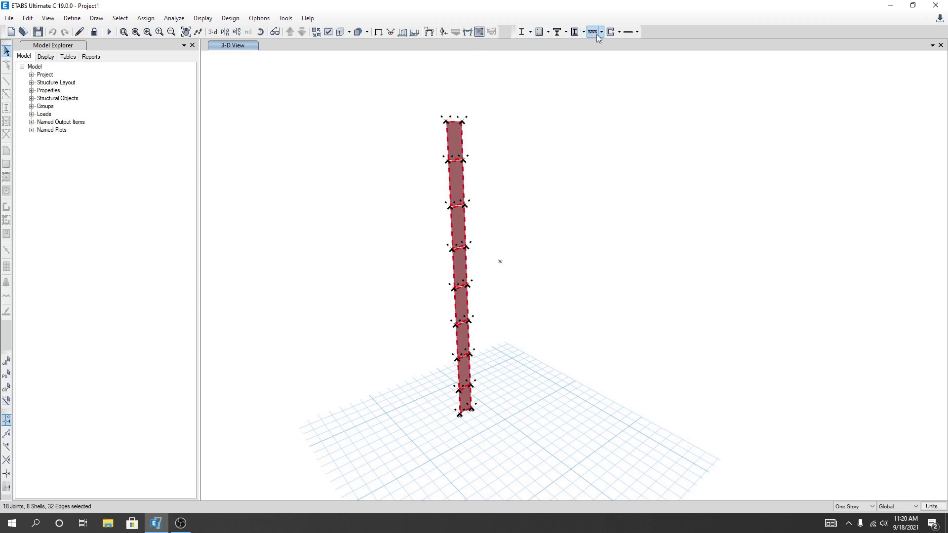
mouse_move(610, 32)
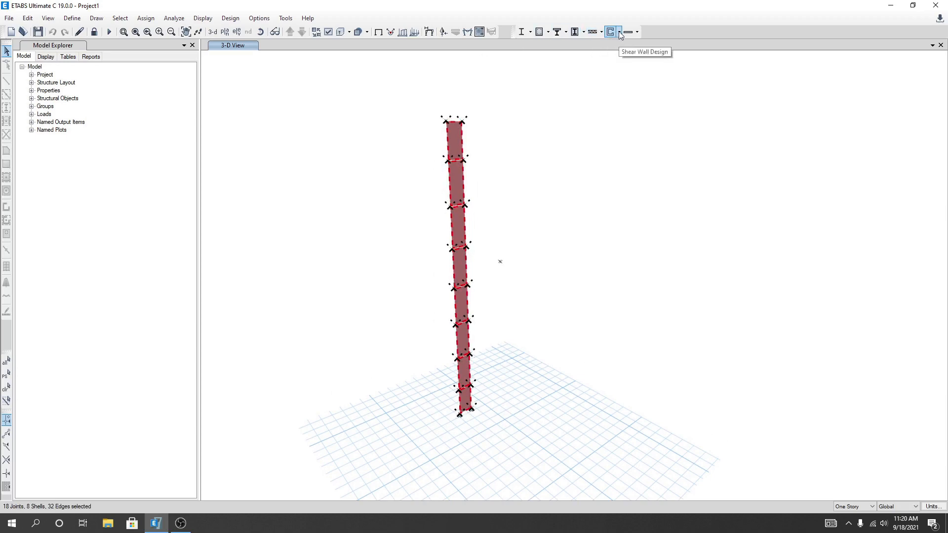
mouse_move(258, 18)
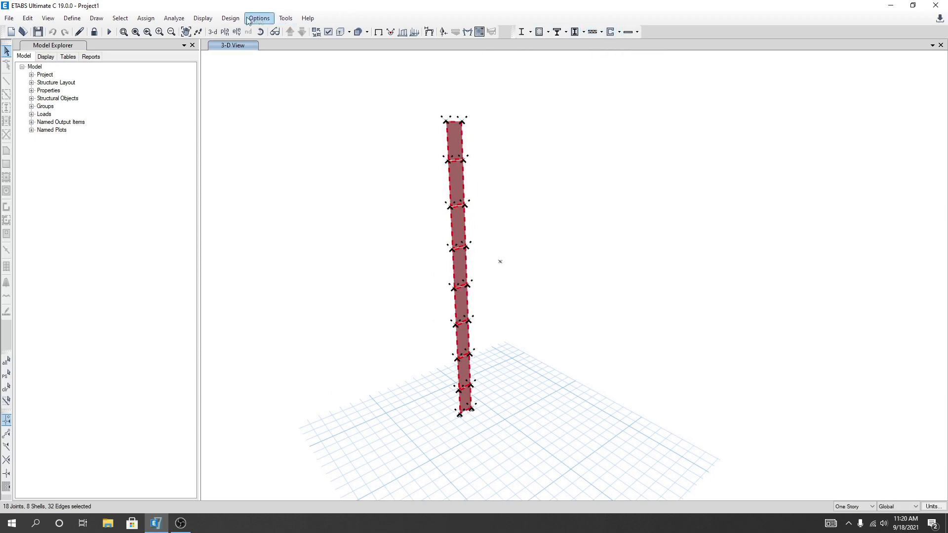
Assign the Simplified C & T pier section type to the selected wall via Design > Shear Wall Design.
left_click(230, 17)
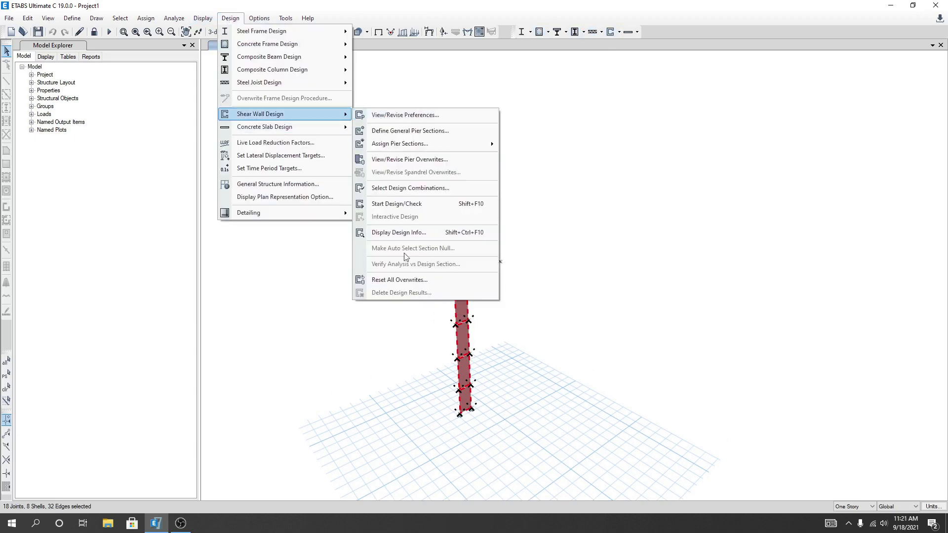
mouse_move(399, 144)
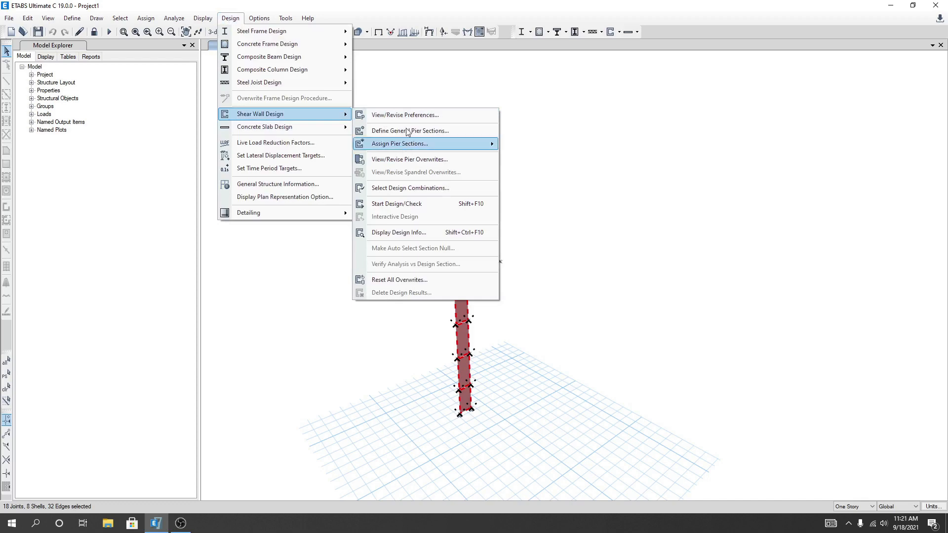
mouse_move(407, 178)
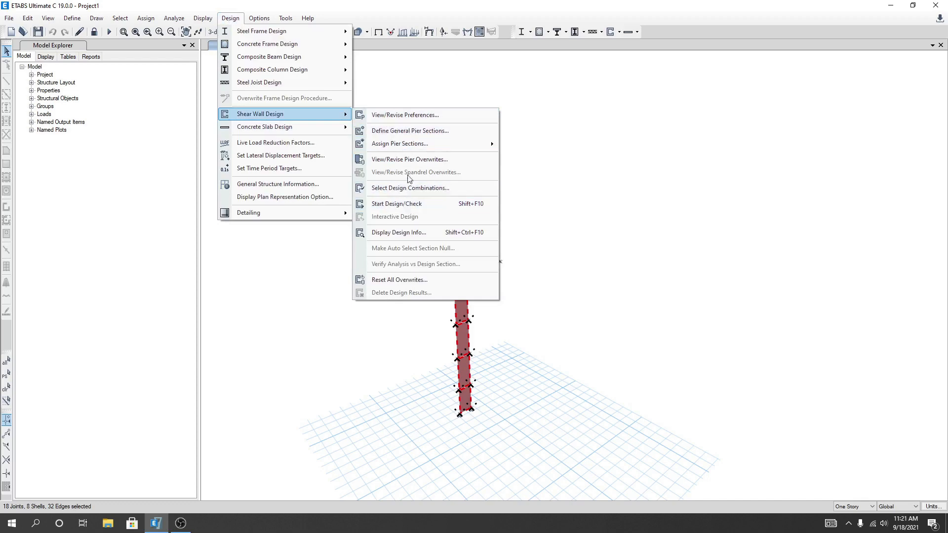
mouse_move(408, 159)
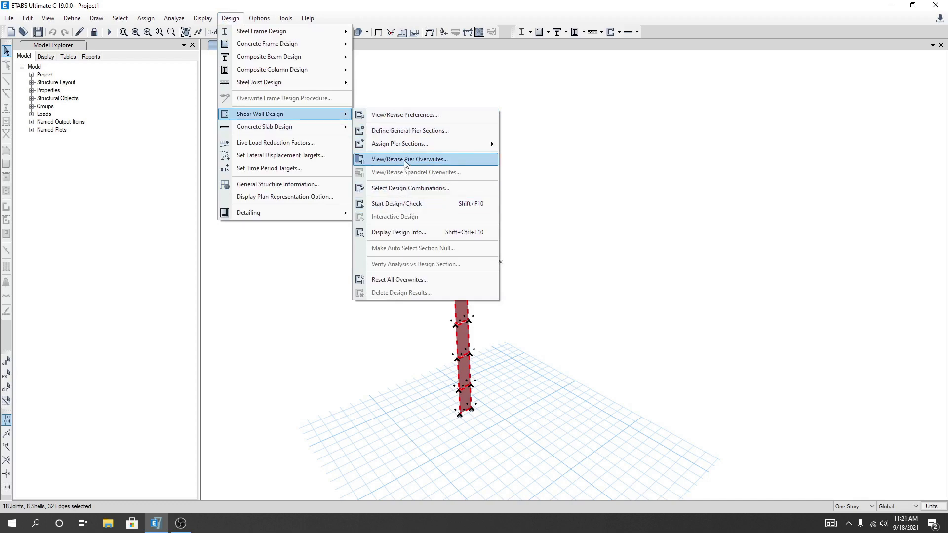
mouse_move(410, 178)
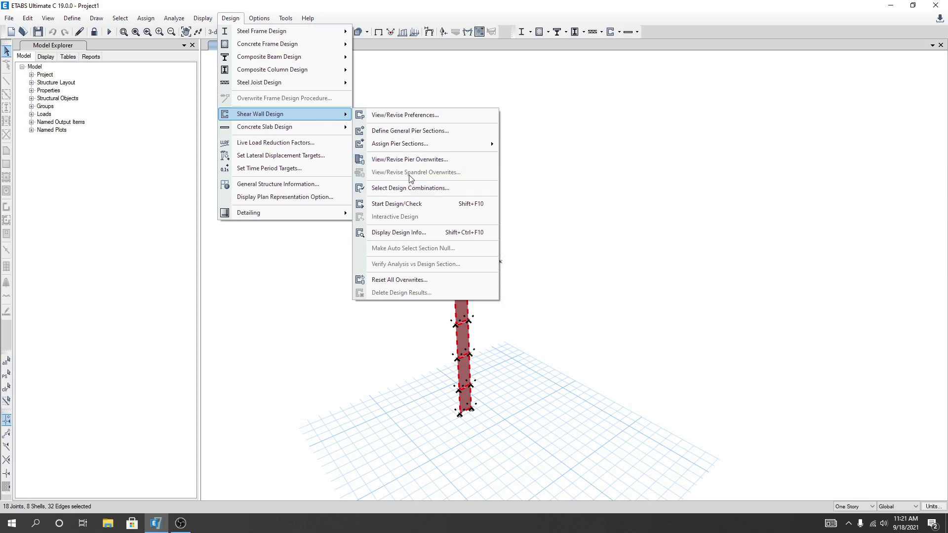
mouse_move(398, 144)
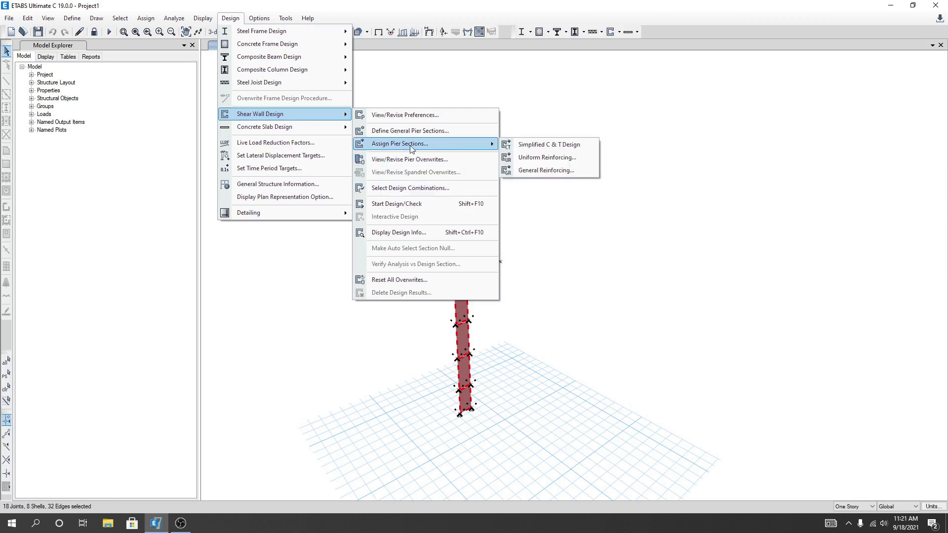
mouse_move(446, 150)
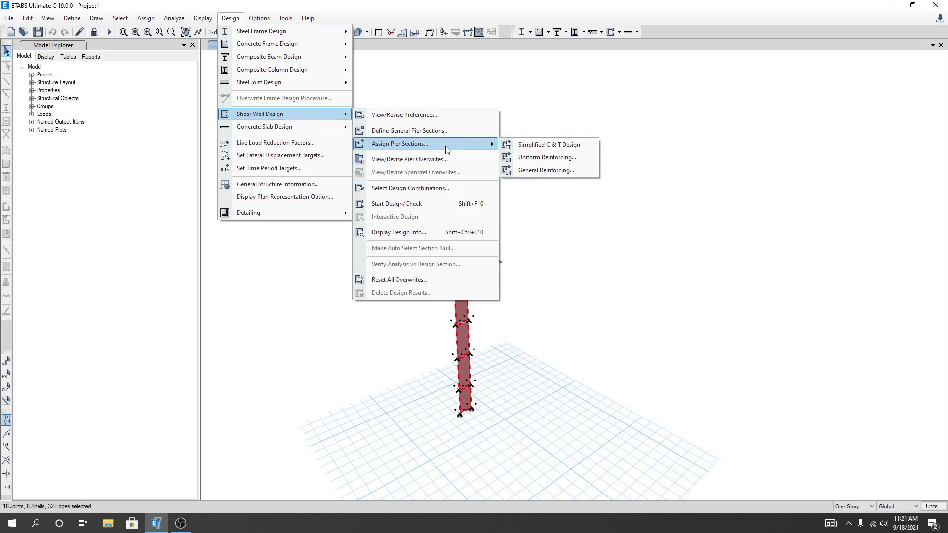
mouse_move(554, 156)
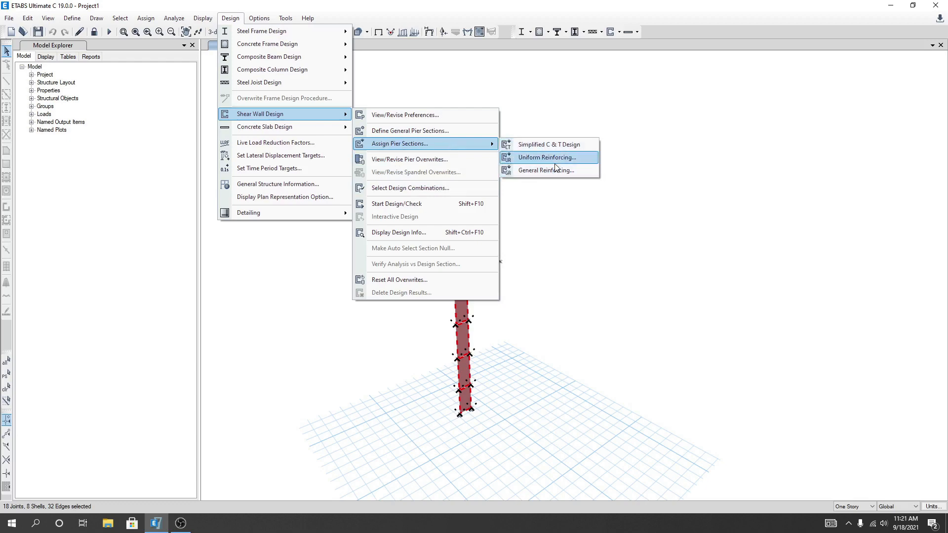
mouse_move(537, 145)
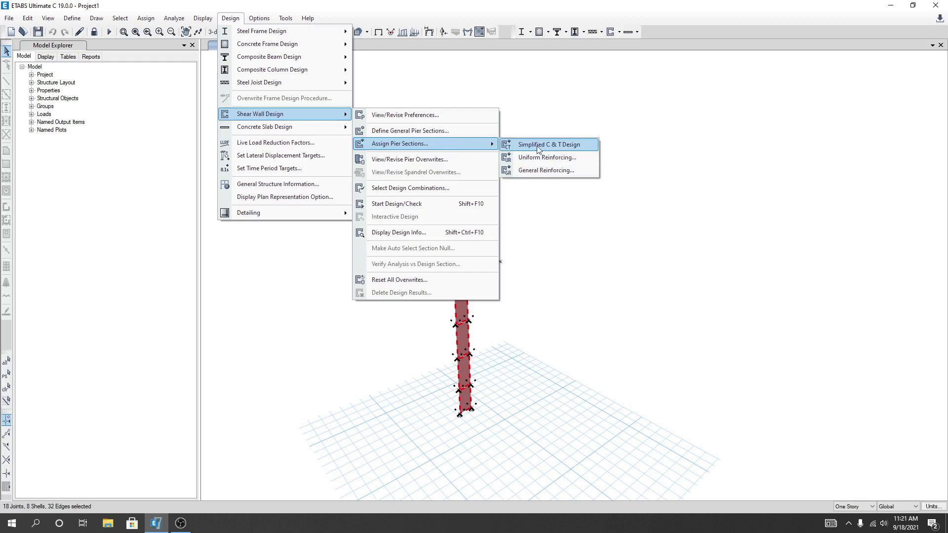
mouse_move(577, 149)
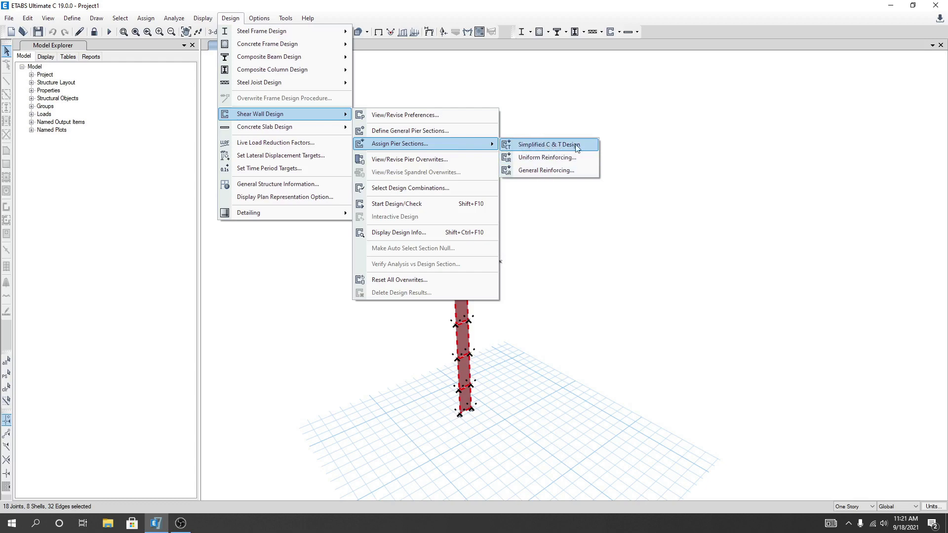
left_click(549, 144)
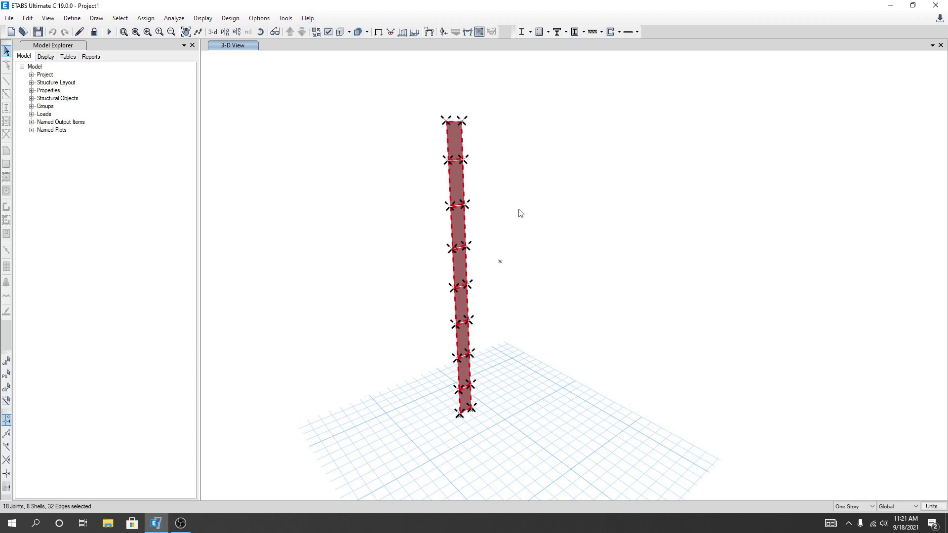
mouse_move(542, 217)
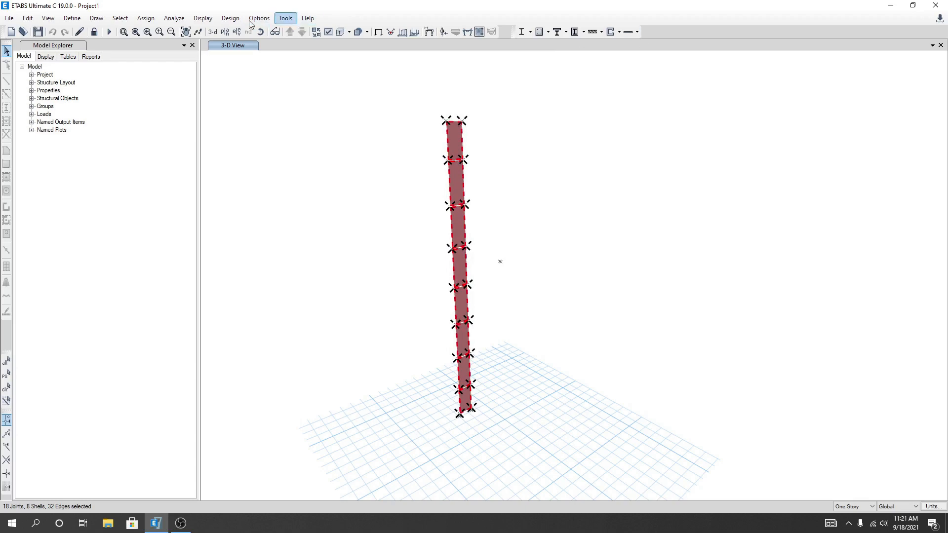
Bring up View/Revise Pier Overwrites from the Shear Wall Design dropdown.
left_click(612, 32)
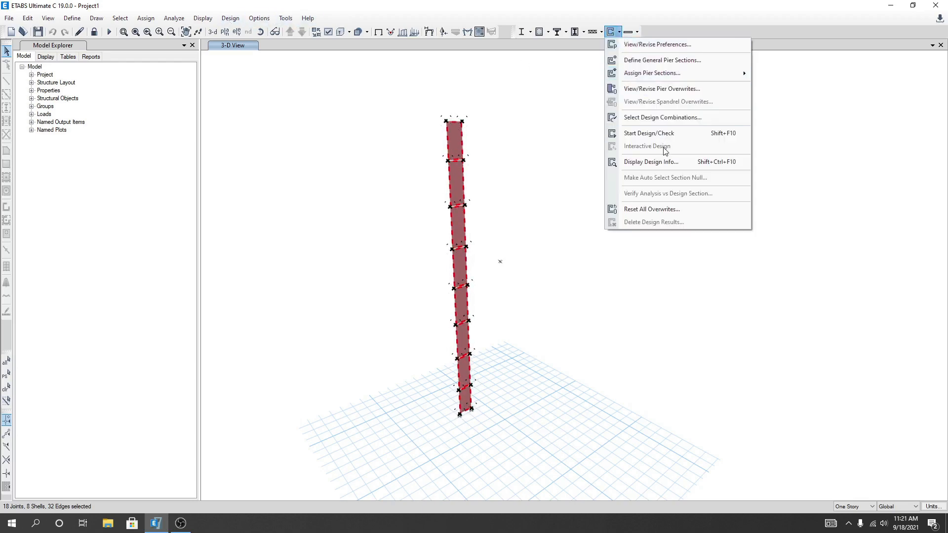
mouse_move(646, 108)
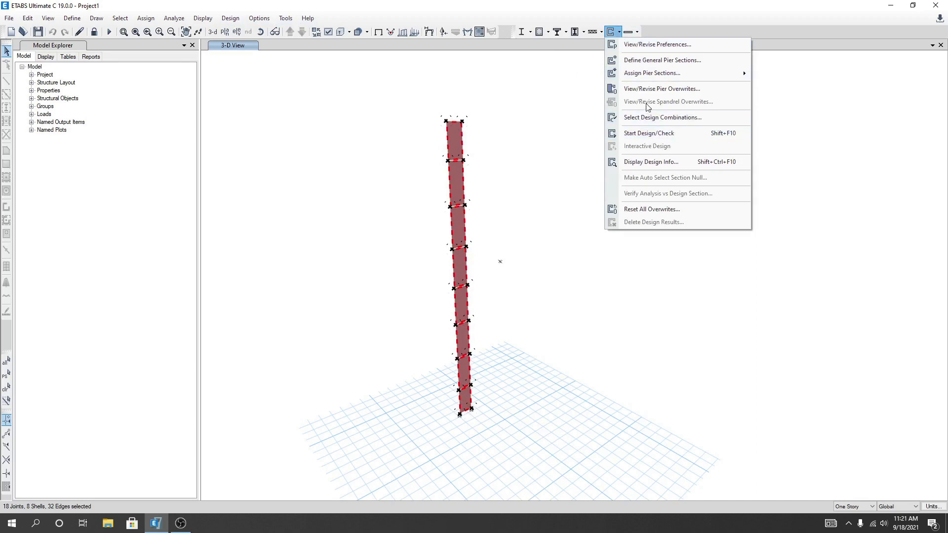
mouse_move(650, 93)
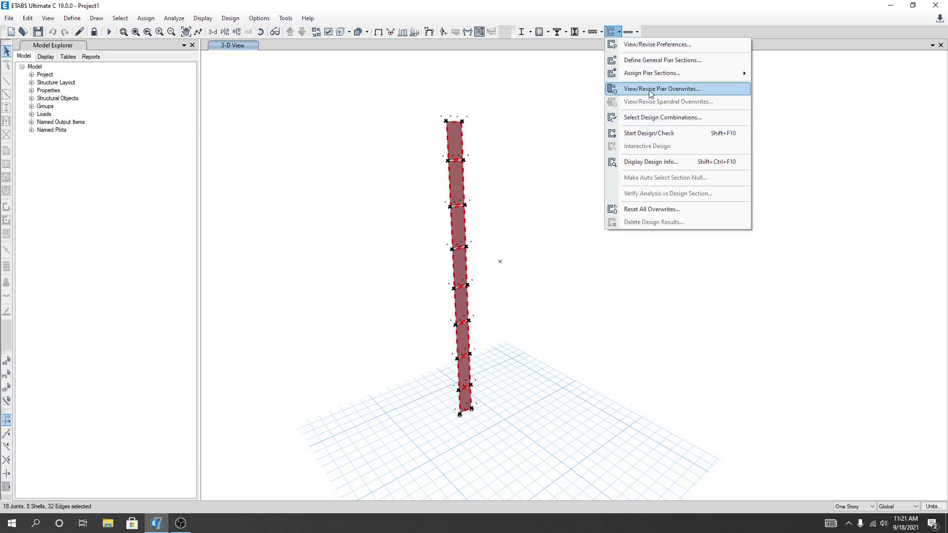
mouse_move(695, 94)
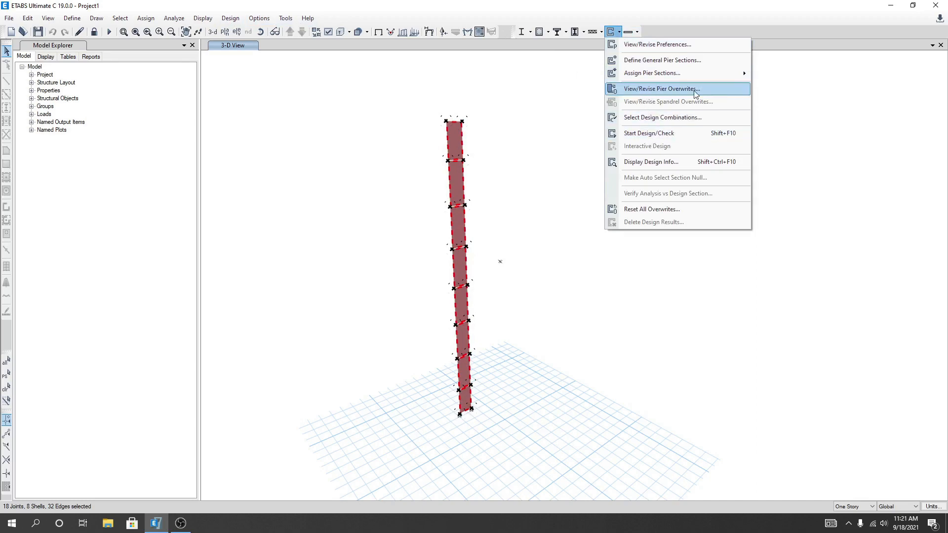
left_click(660, 88)
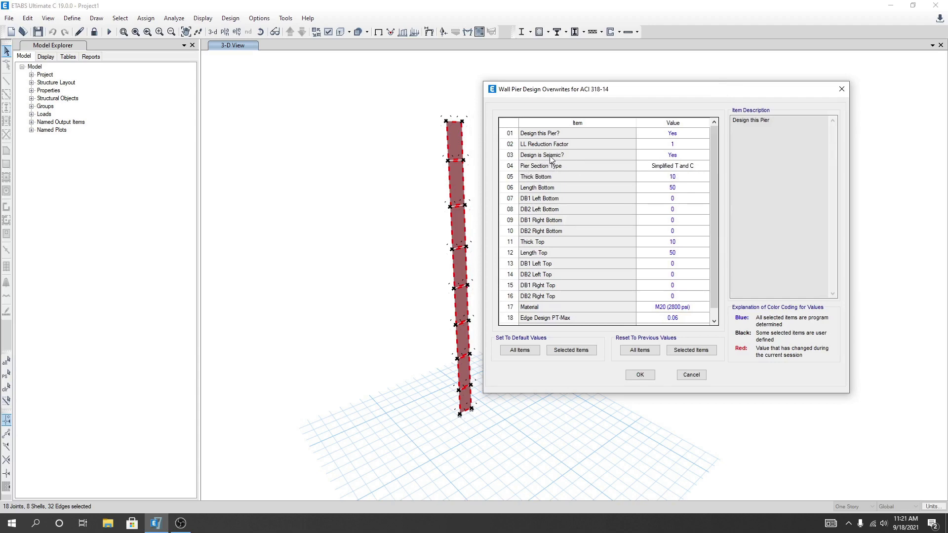
Review seismic design, Thick Bottom and Thick Top values, then accept the overwrites unchanged.
left_click(672, 155)
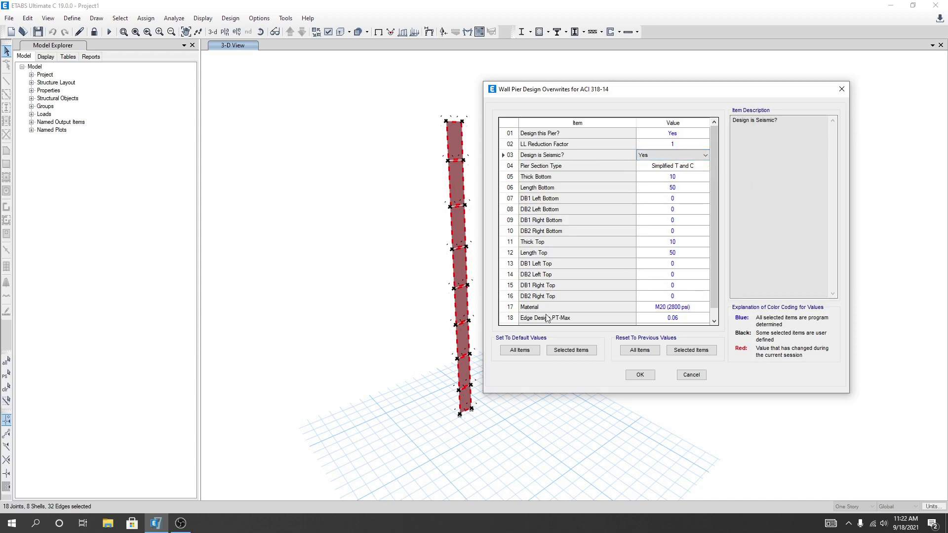
scroll("down", 3)
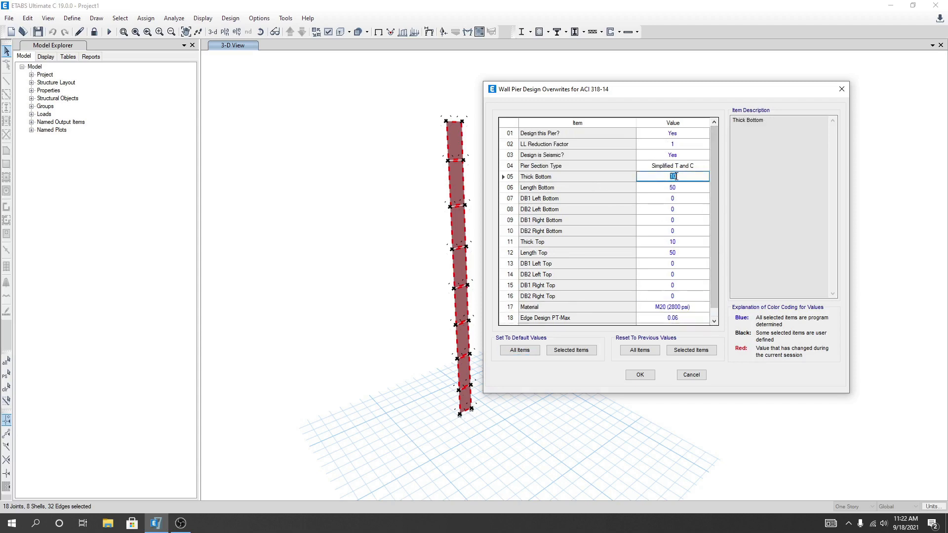
mouse_move(555, 298)
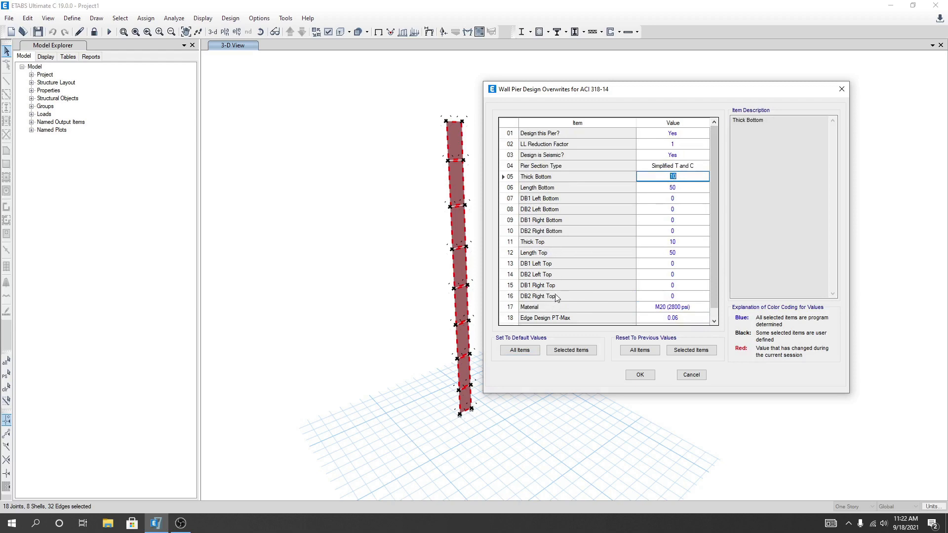
mouse_move(562, 188)
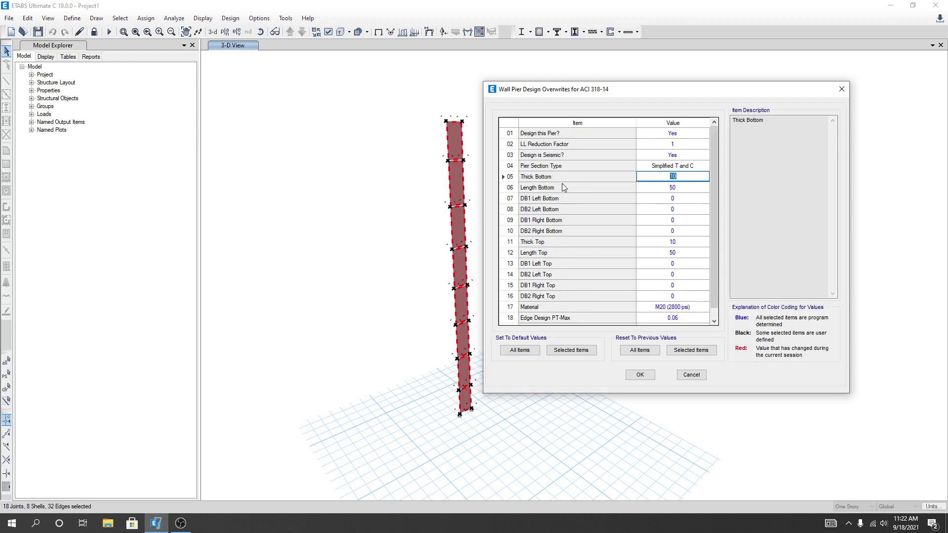
left_click(672, 241)
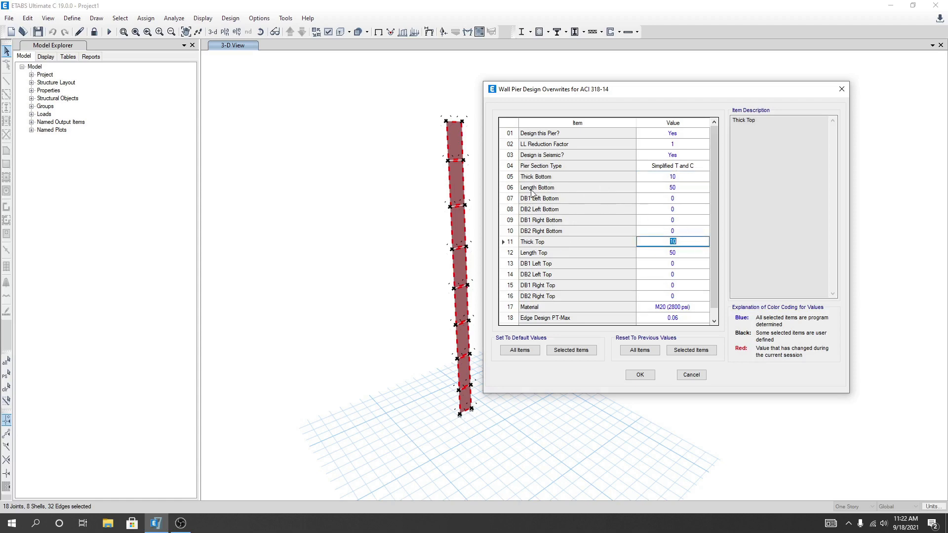
mouse_move(585, 254)
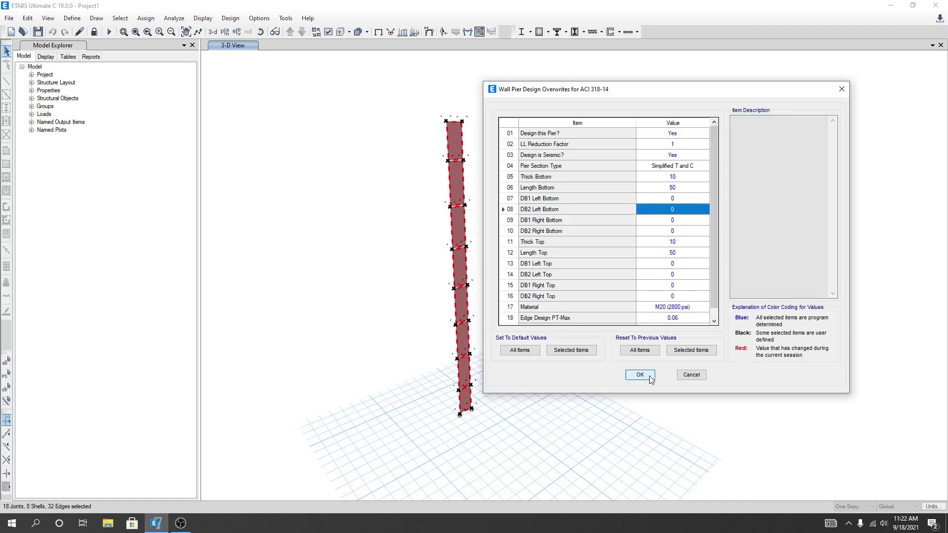
left_click(639, 375)
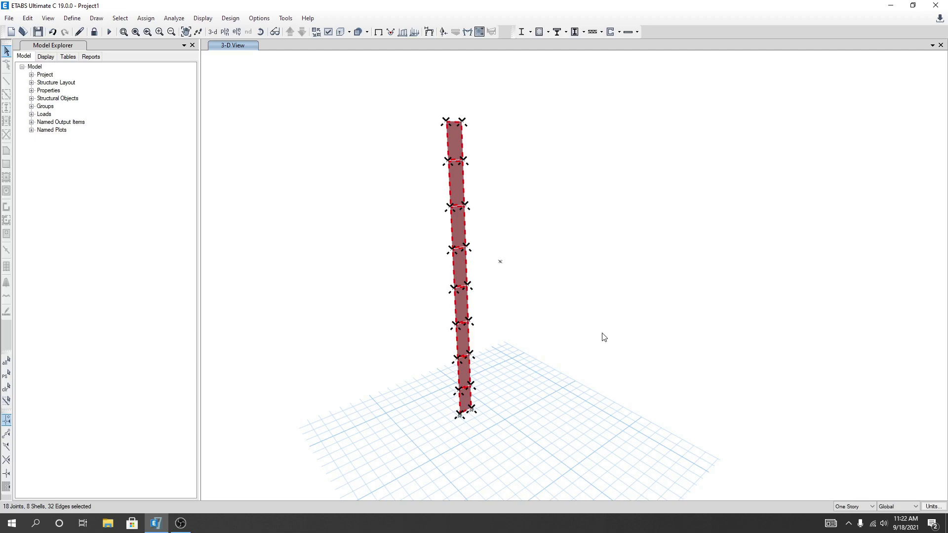
Run Start Design/Check so the ACI 318-14 report for pier P1 appears.
left_click(555, 32)
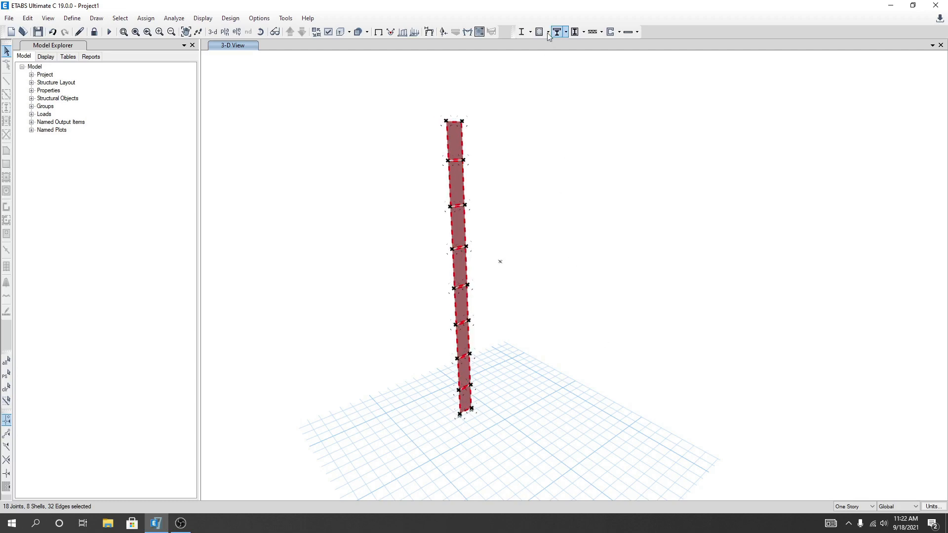
left_click(619, 32)
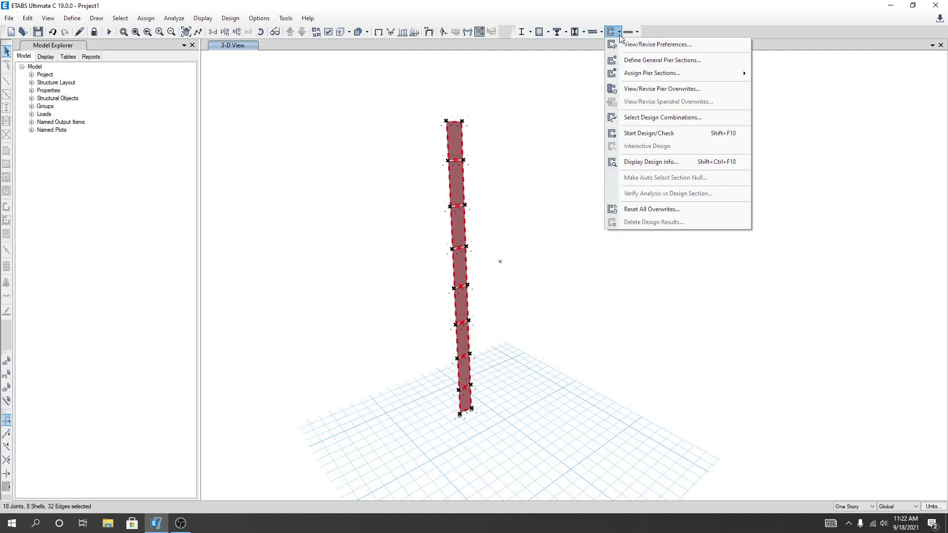
mouse_move(647, 134)
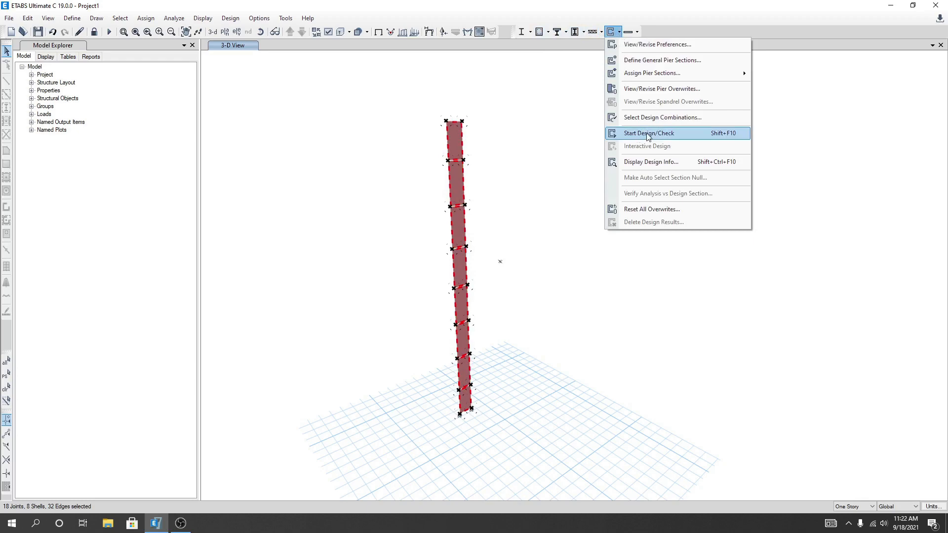
left_click(648, 133)
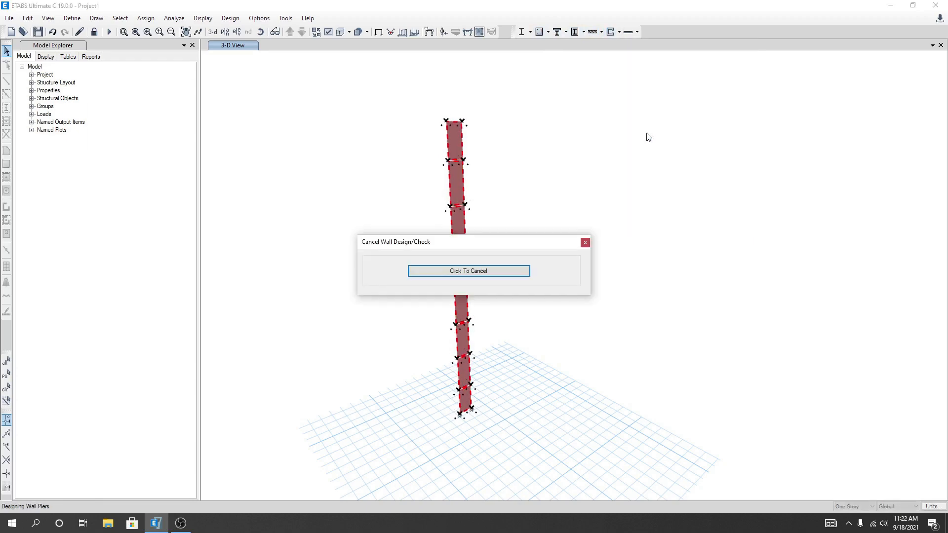
left_click(468, 271)
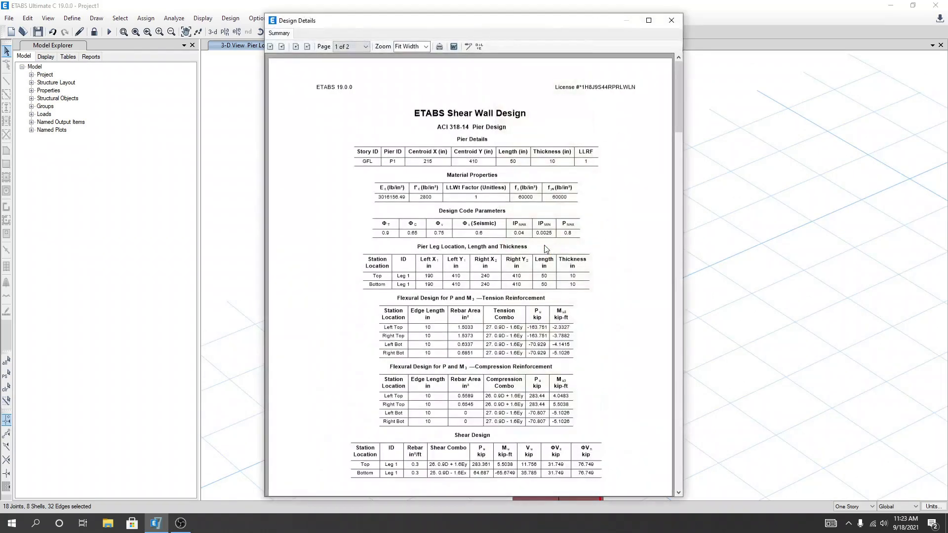
mouse_move(443, 338)
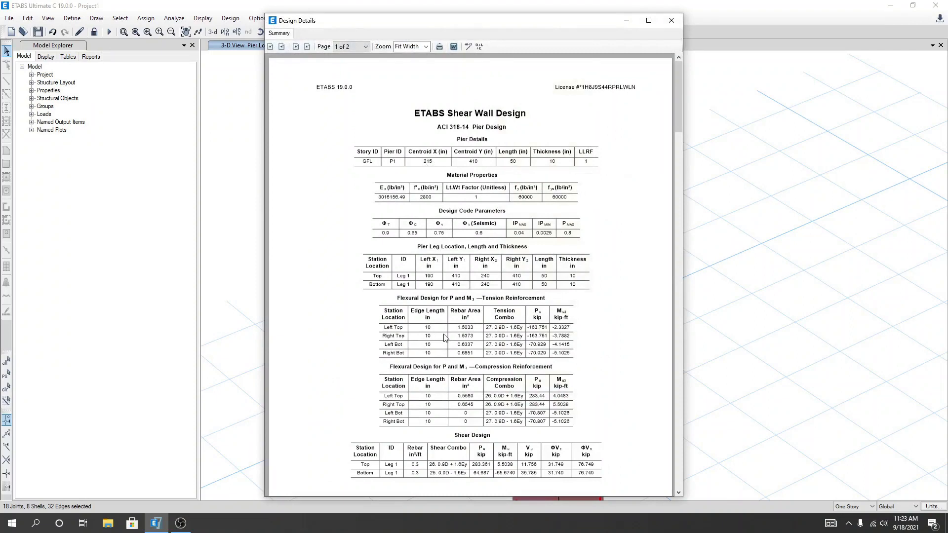
mouse_move(399, 334)
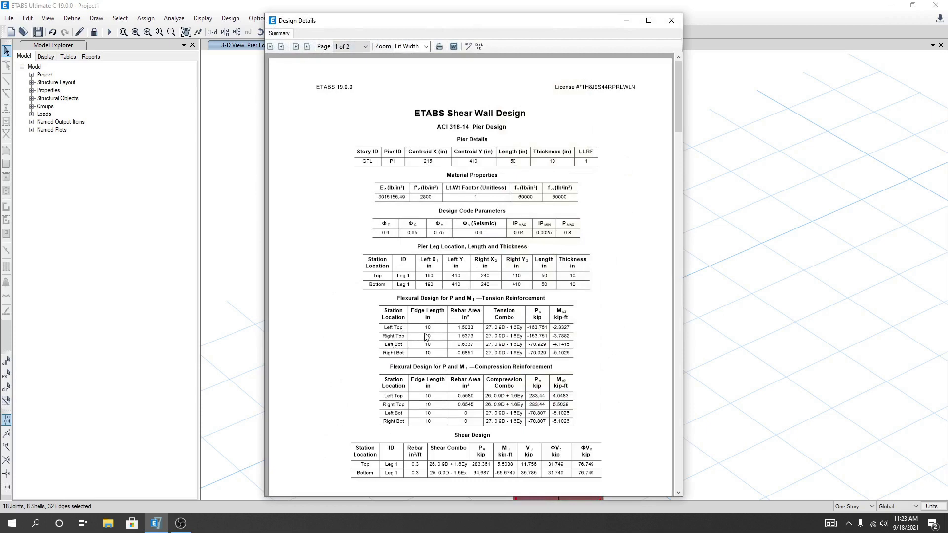
mouse_move(464, 330)
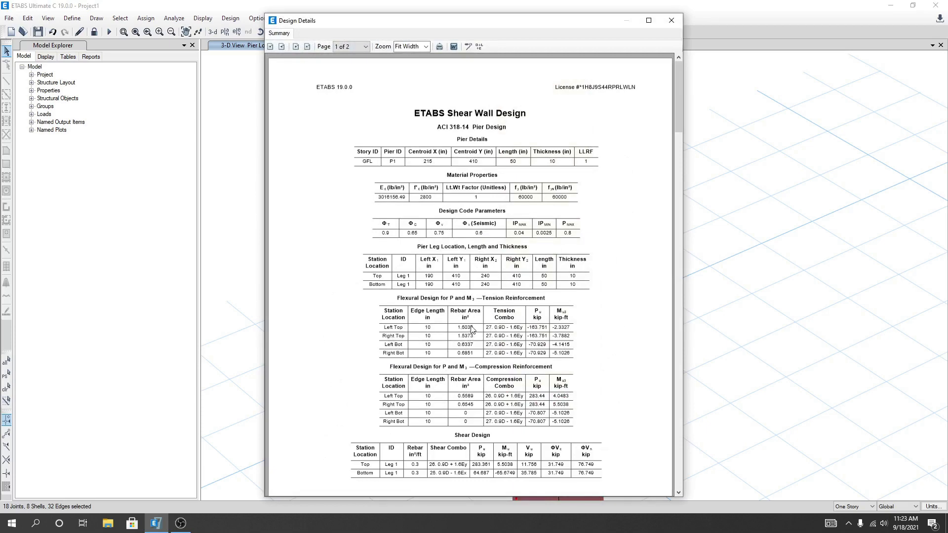
mouse_move(396, 348)
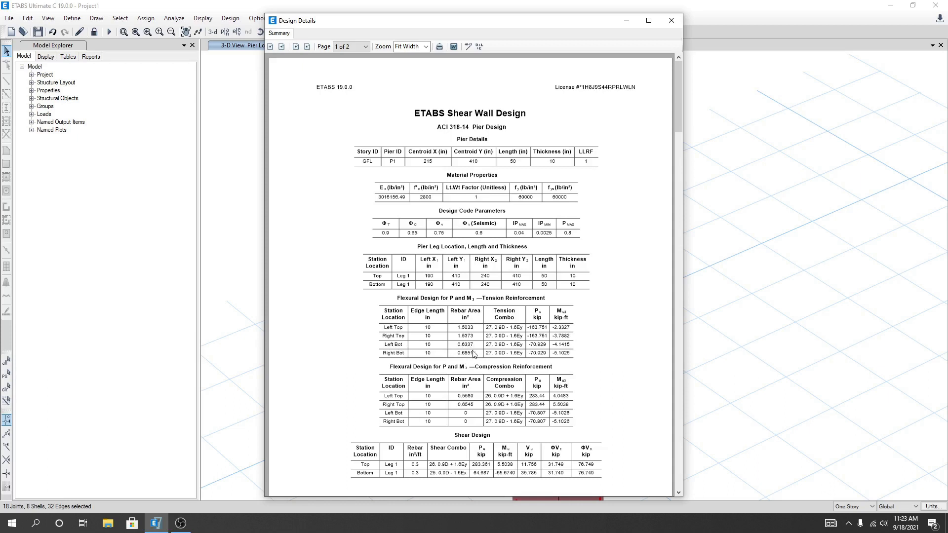
mouse_move(456, 358)
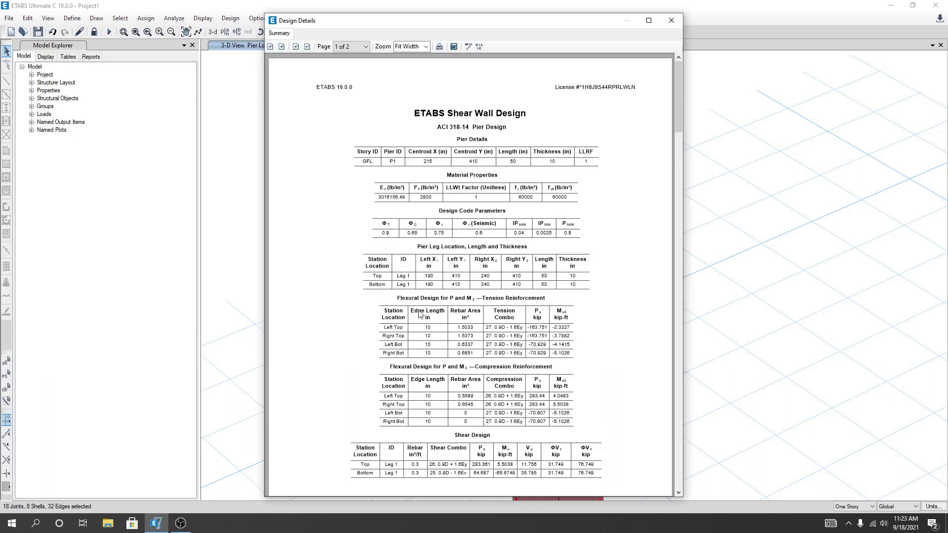
mouse_move(441, 344)
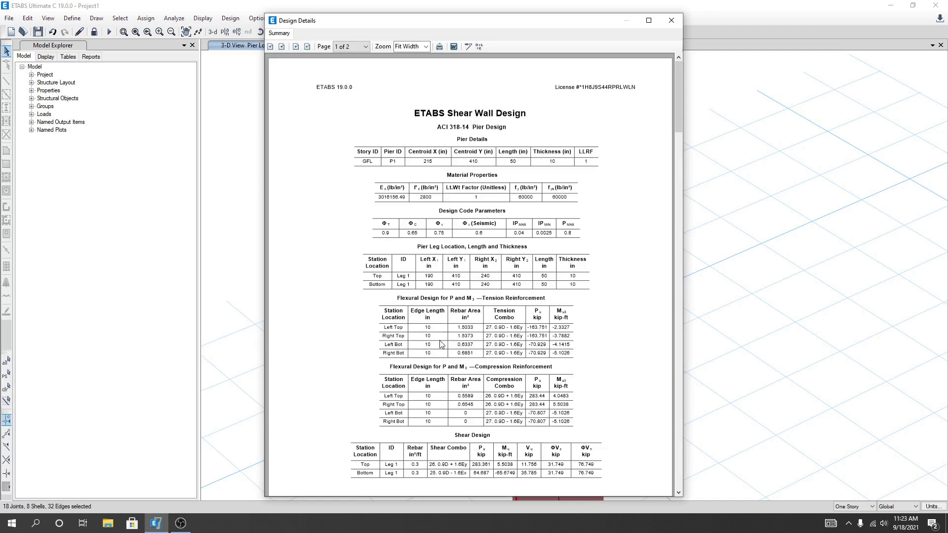
Scroll page 1 of the P1 GFL report to its tension and compression rebar tables (up to about 1.53 in²).
scroll("down", 3)
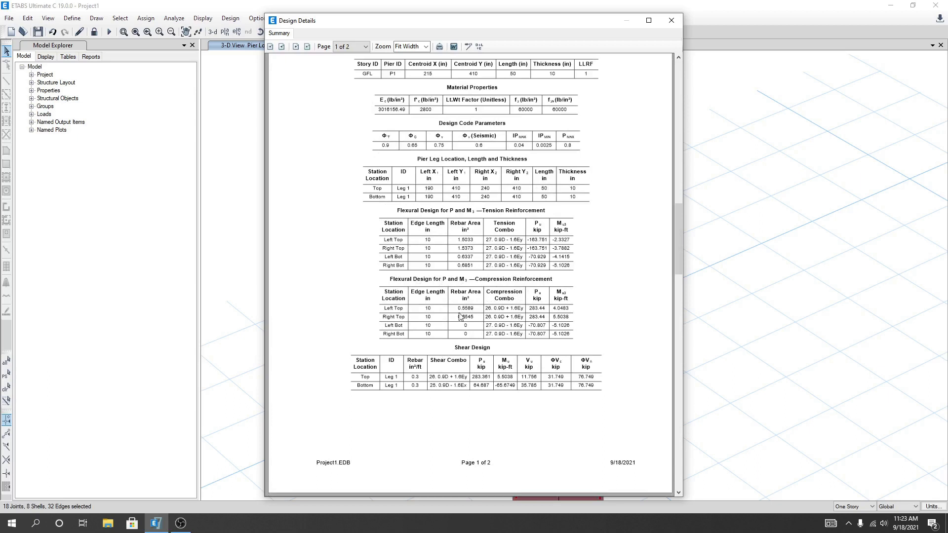
mouse_move(506, 217)
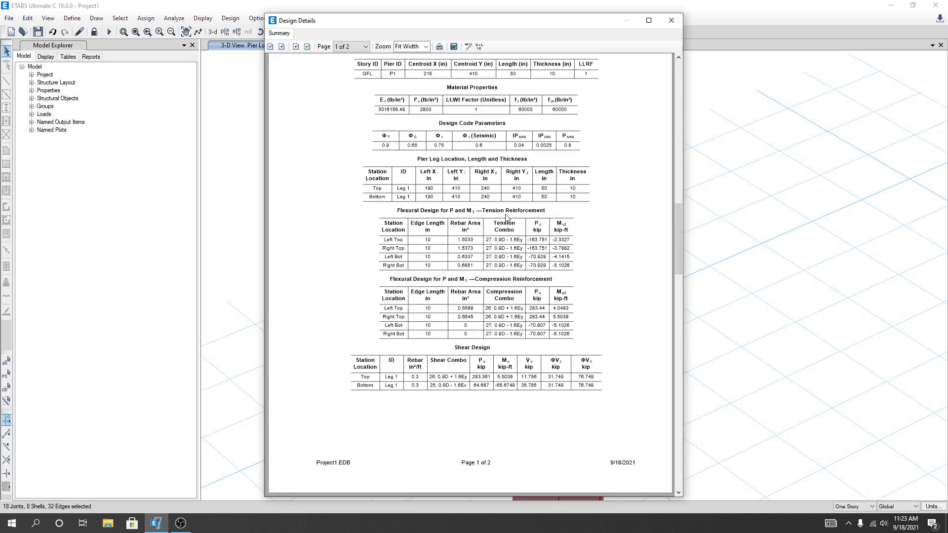
mouse_move(537, 216)
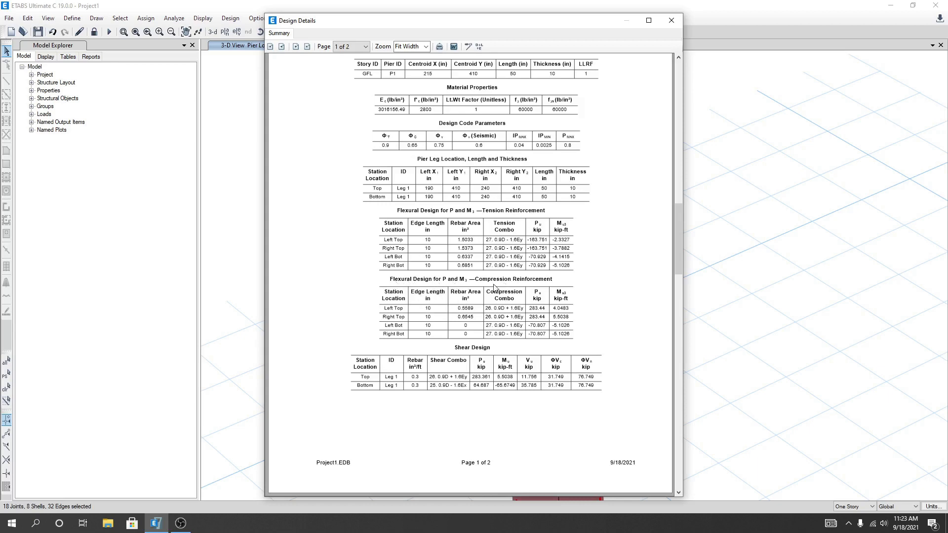
mouse_move(407, 313)
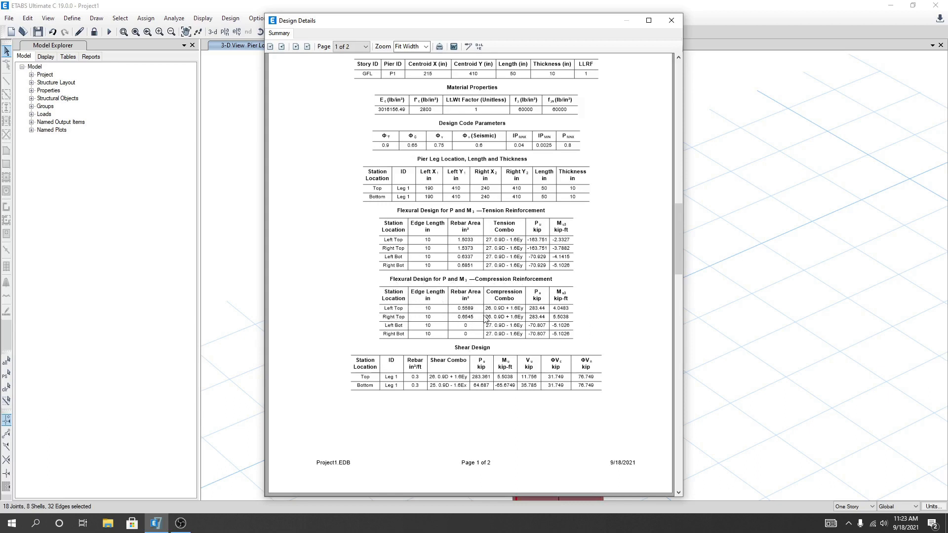
mouse_move(456, 320)
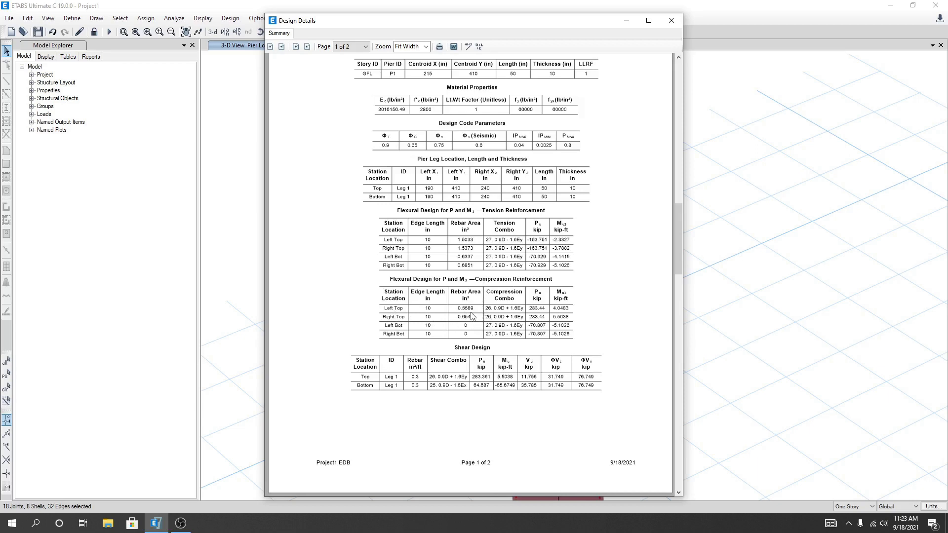
Advance to page 2, the Boundary Element Check with stress limit 560 lb/in².
left_click(294, 47)
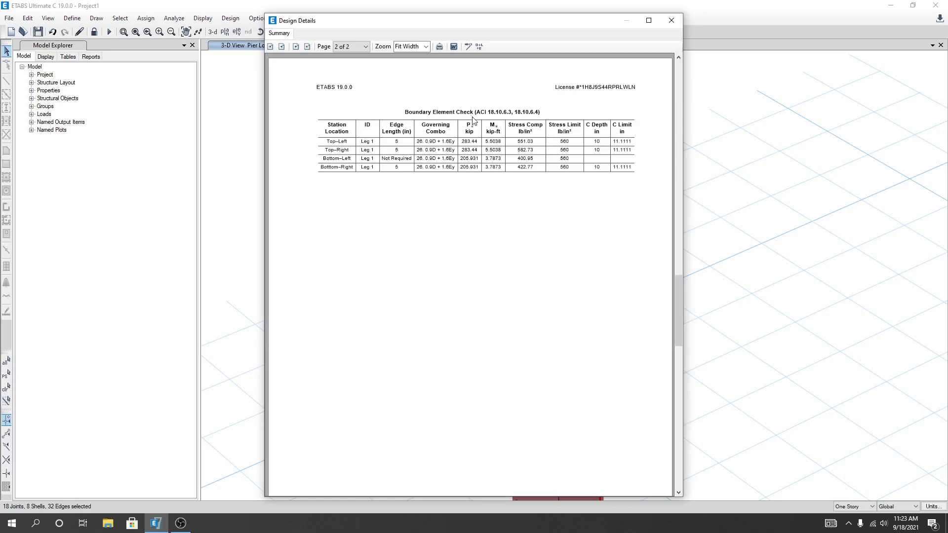
mouse_move(405, 197)
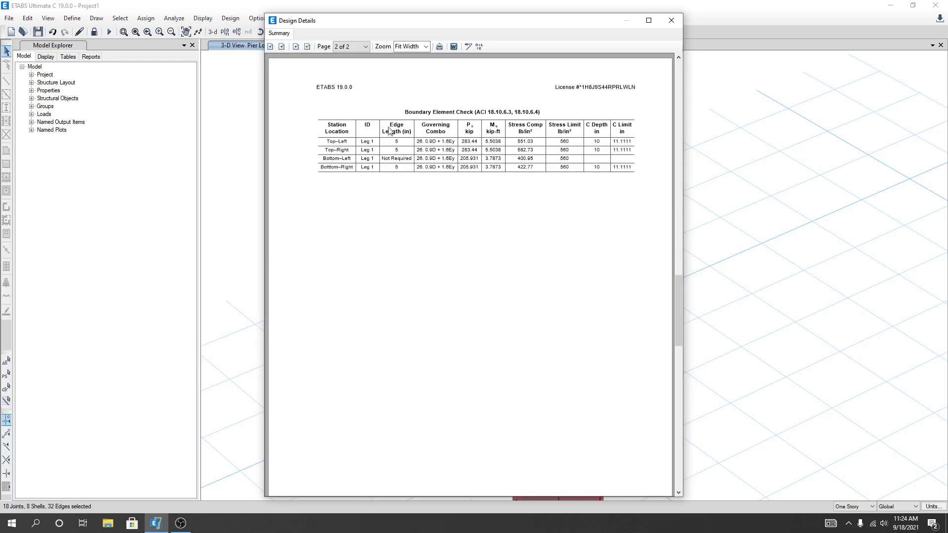
mouse_move(591, 130)
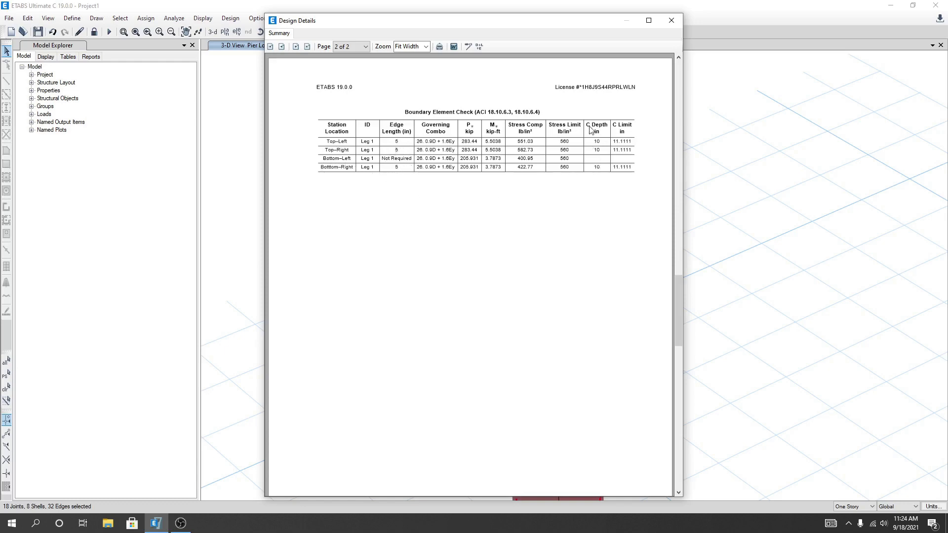
mouse_move(594, 128)
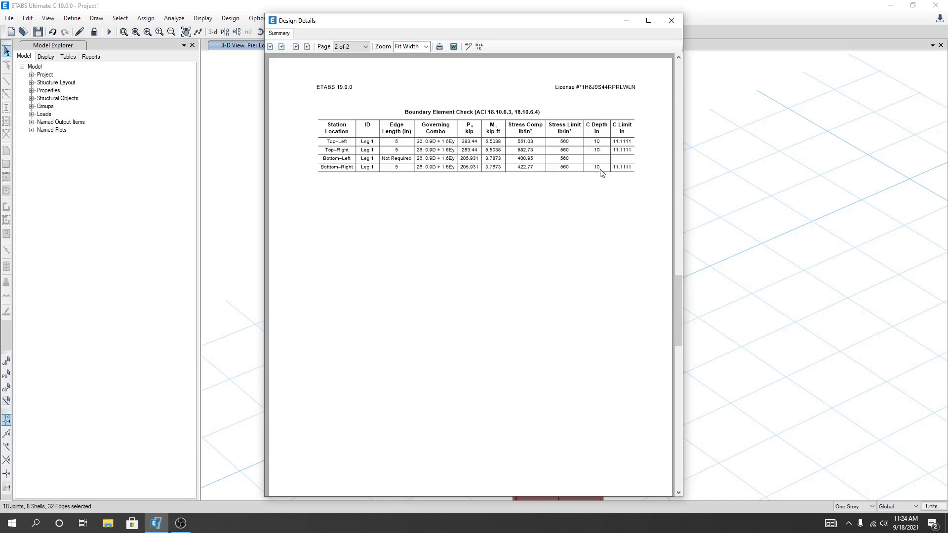
mouse_move(605, 171)
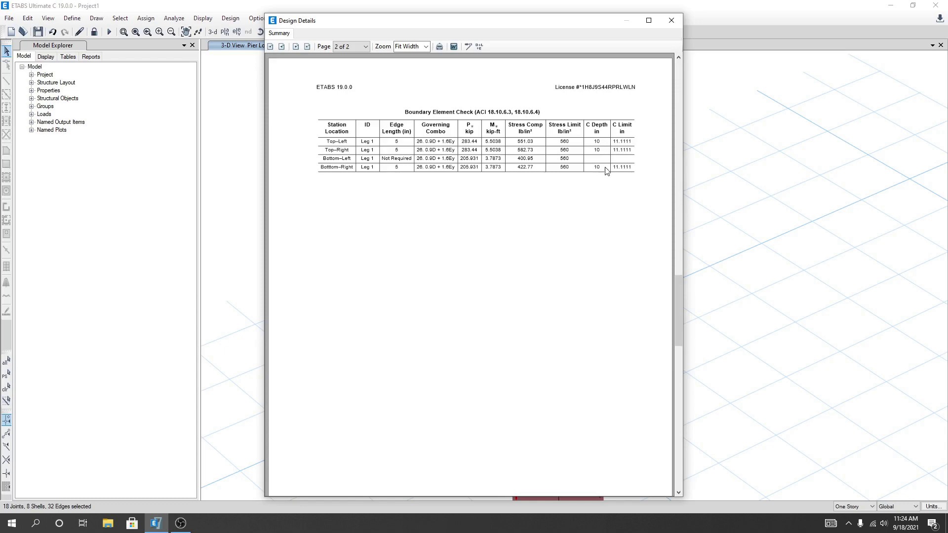
mouse_move(620, 149)
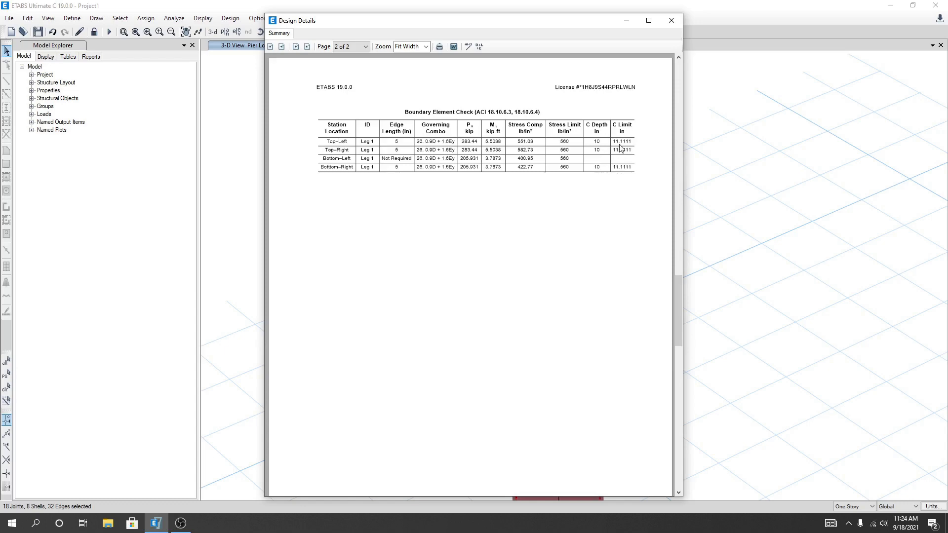
mouse_move(612, 135)
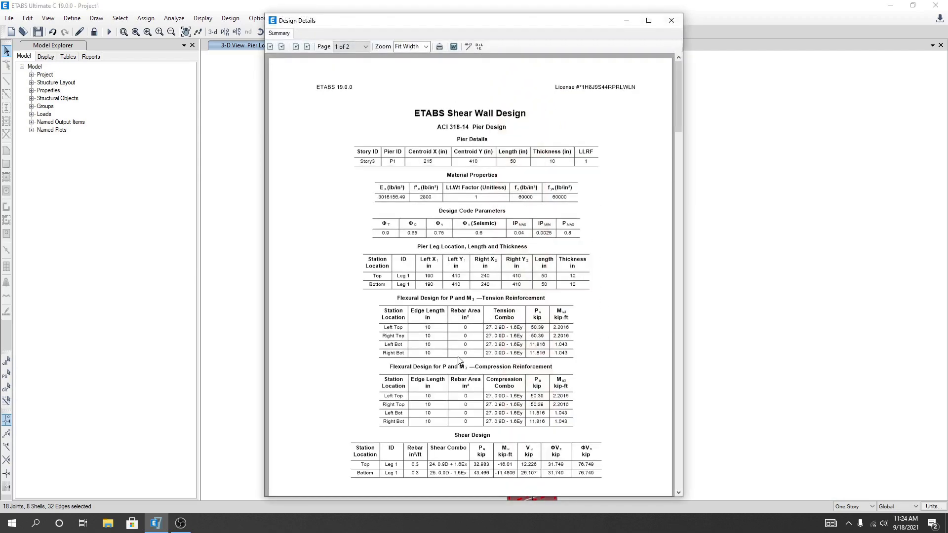
Scroll through page 1 of the Story3 P1 report, then close the Design Details window.
scroll("down", 3)
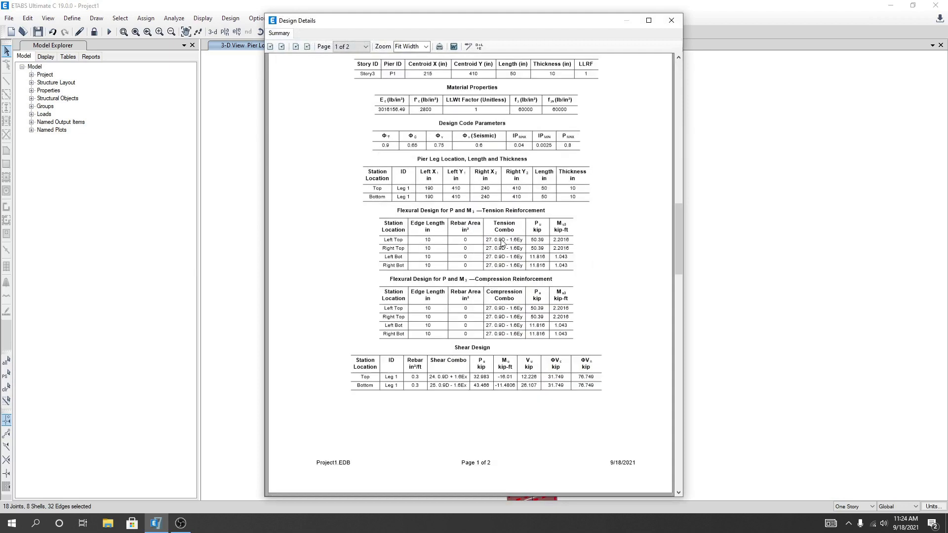
mouse_move(543, 236)
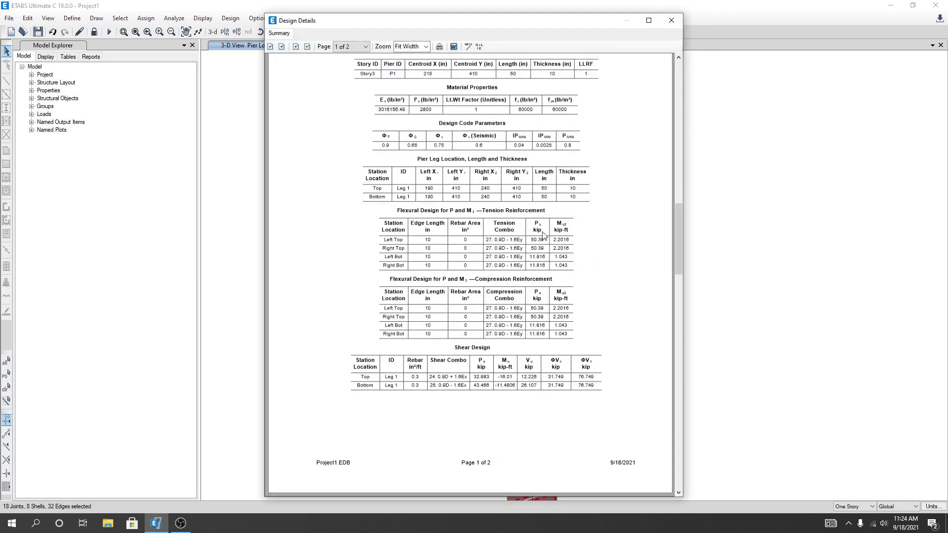
mouse_move(447, 286)
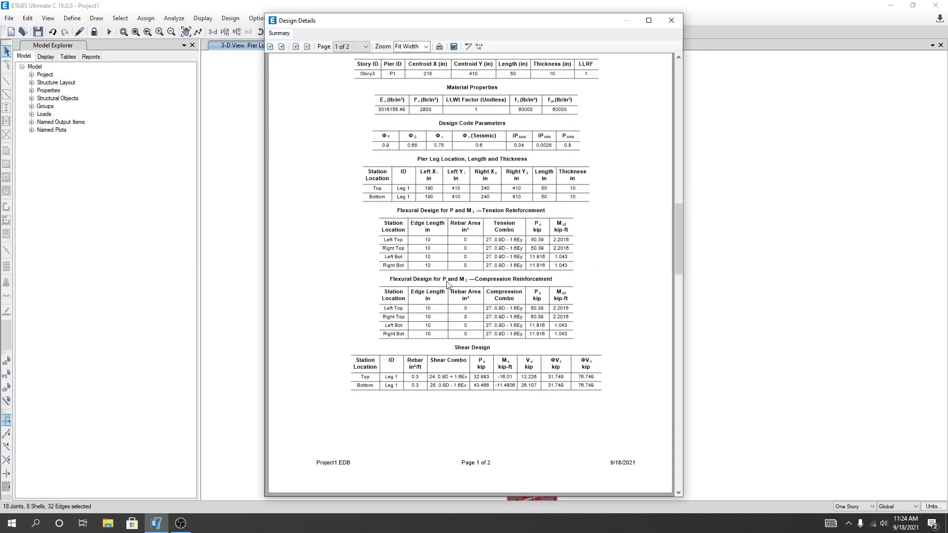
mouse_move(561, 222)
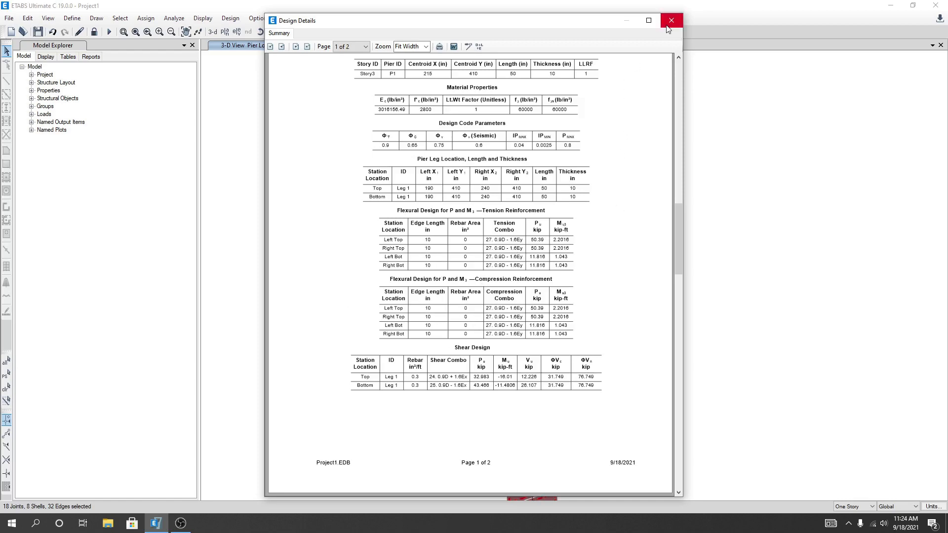
left_click(670, 19)
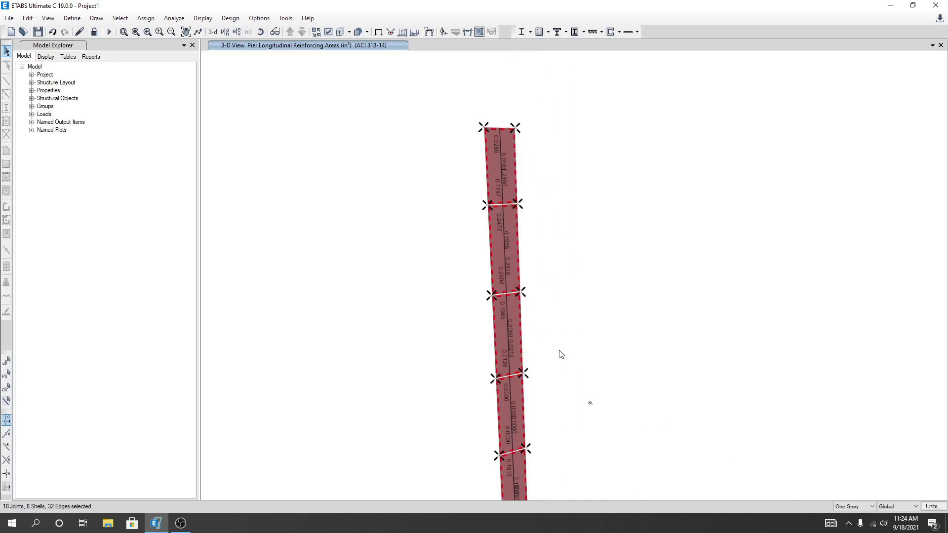